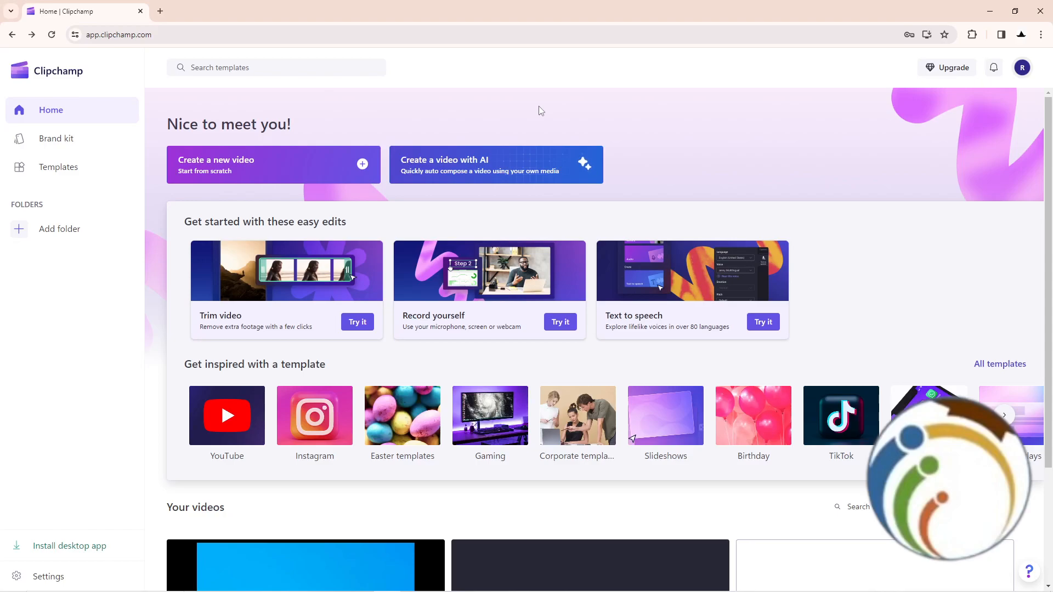
pyautogui.moveTo(512, 115)
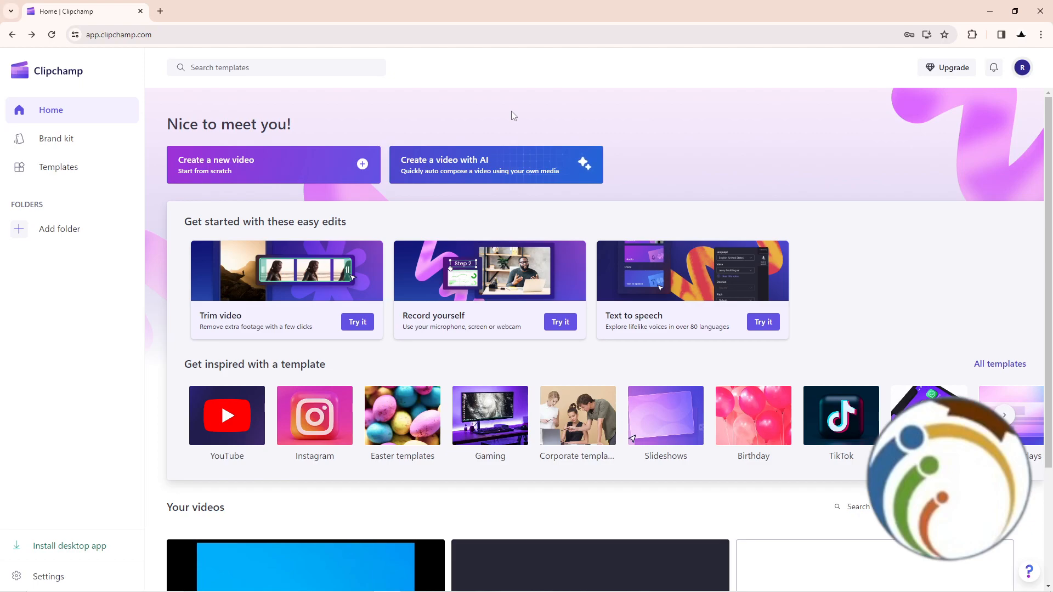
# Start a new folder and enter its name as RonHon in the dialog.
pyautogui.click(59, 228)
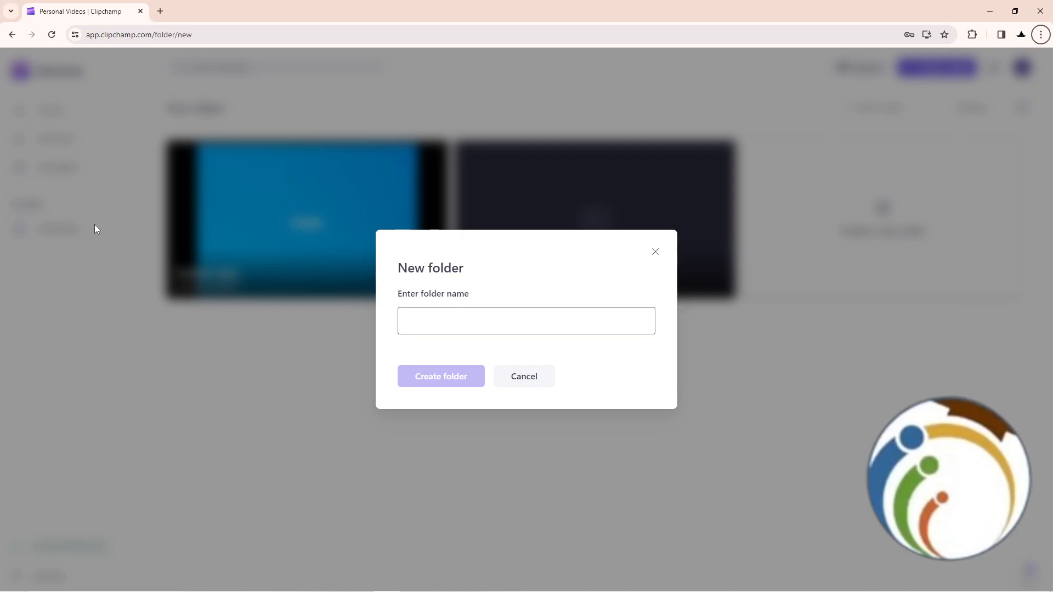
pyautogui.write('a')
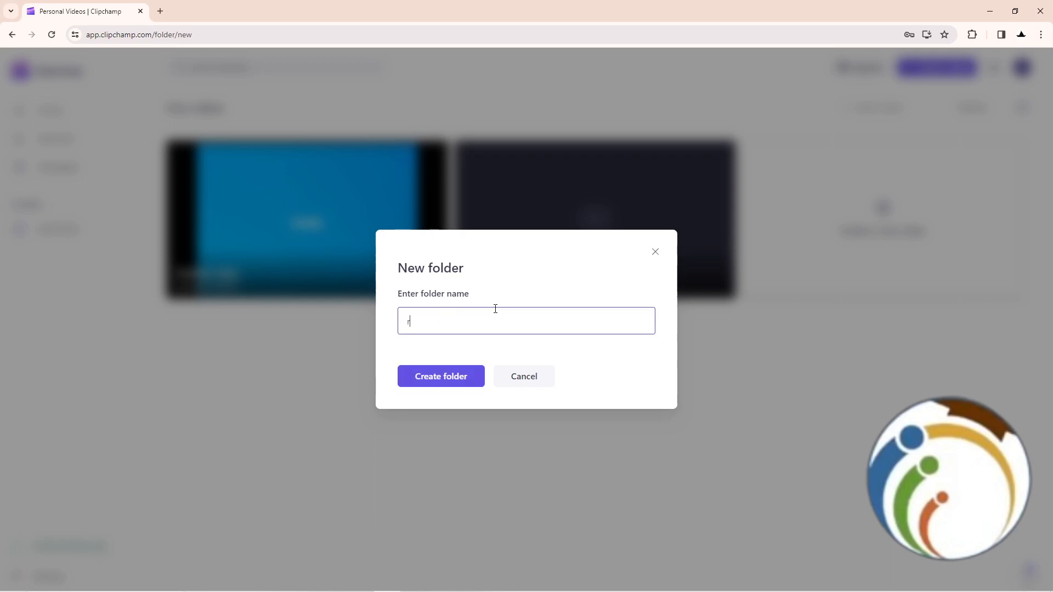
pyautogui.write('Ron')
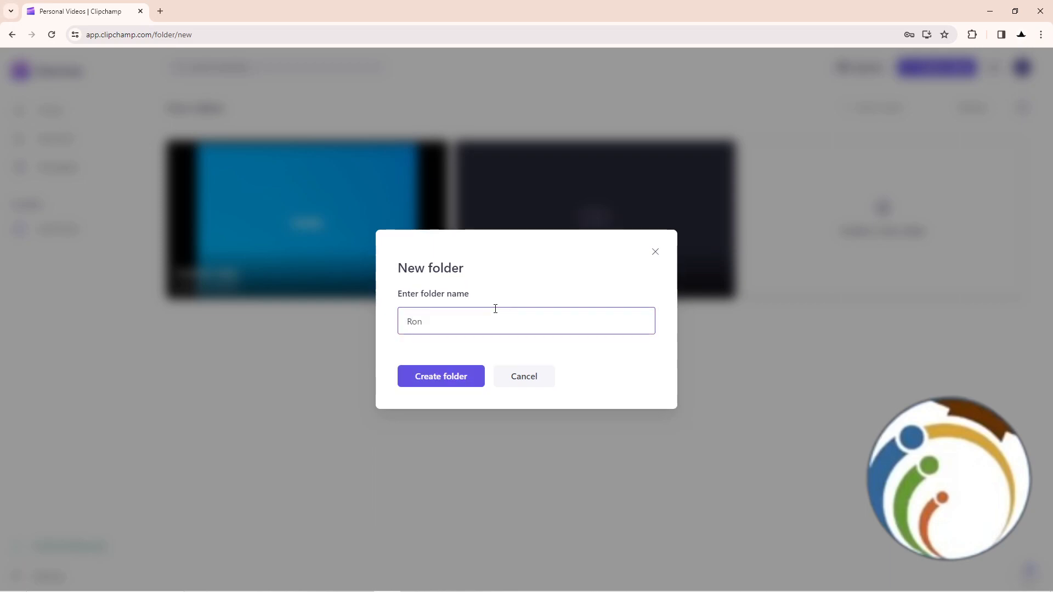
pyautogui.write('Hon')
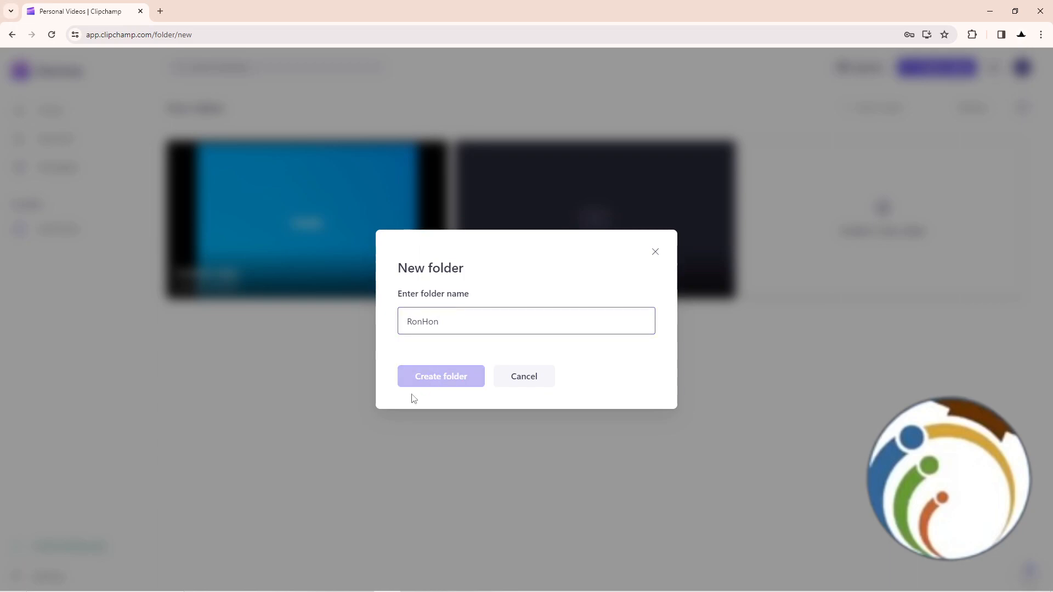
# Create the RonHon folder so it opens empty and appears in the Folders list.
pyautogui.click(441, 376)
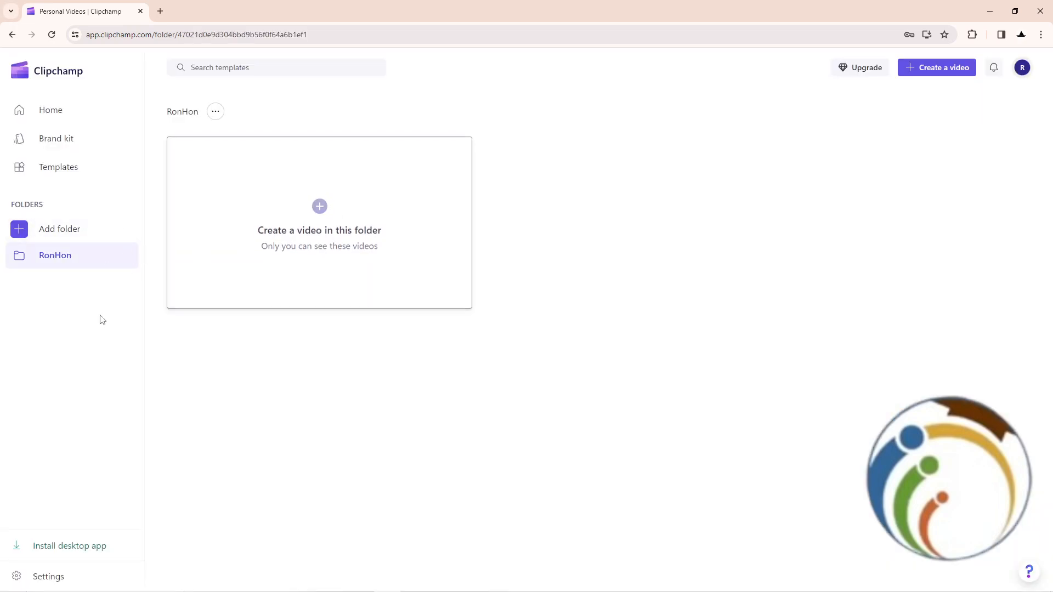
pyautogui.moveTo(314, 283)
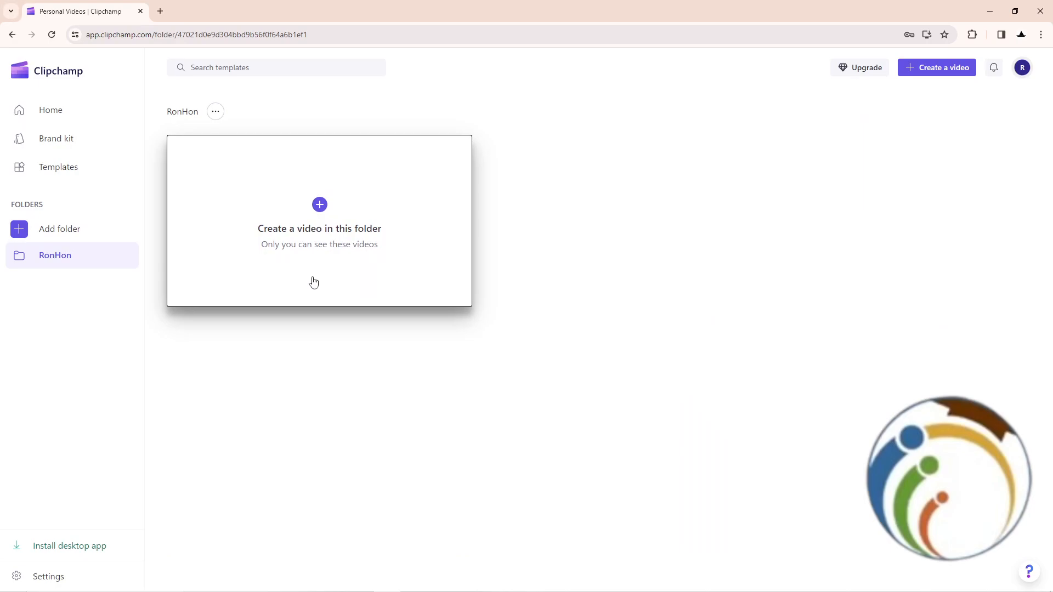
pyautogui.moveTo(261, 414)
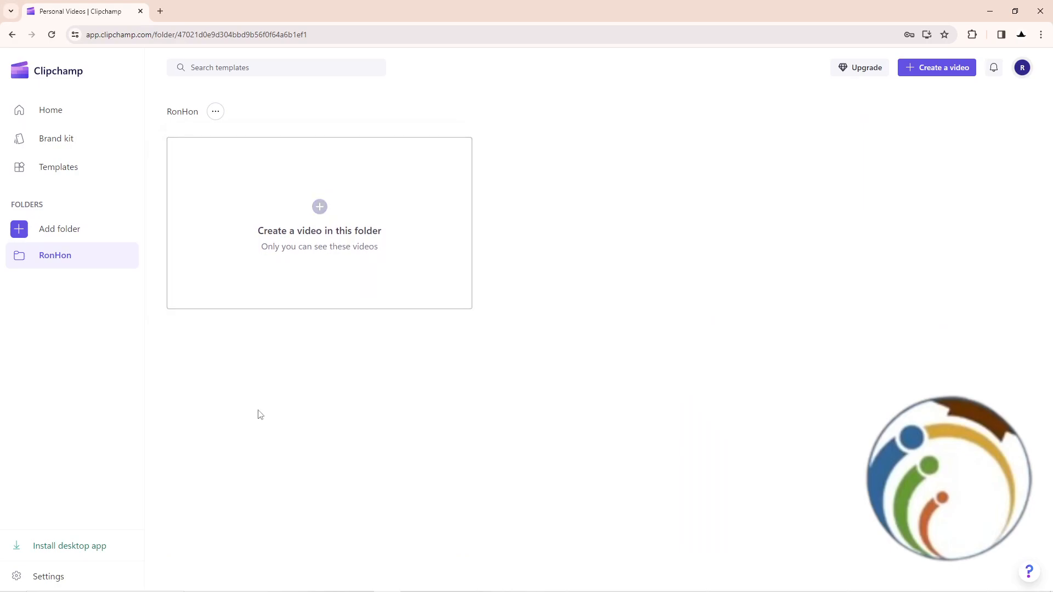